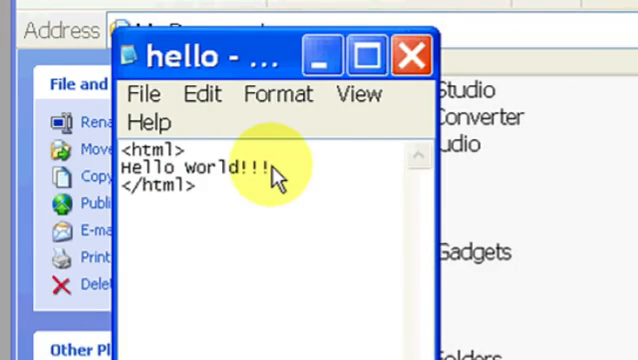
# Close the finished hello.html Notepad window showing 'Hello world!!!'
pyautogui.click(144, 94)
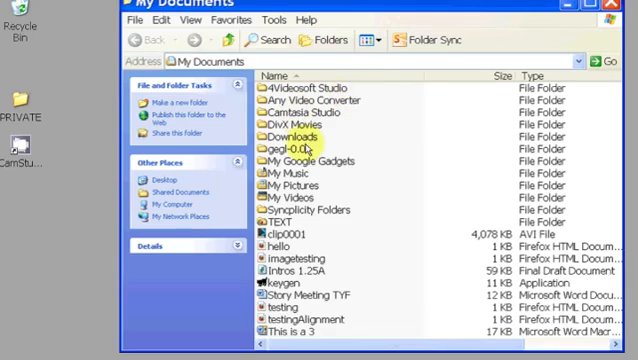
pyautogui.moveTo(300, 252)
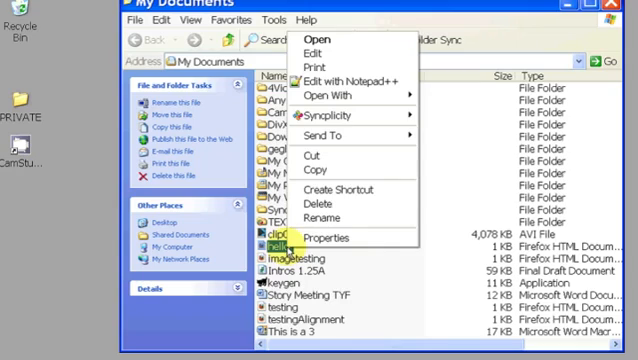
pyautogui.moveTo(330, 96)
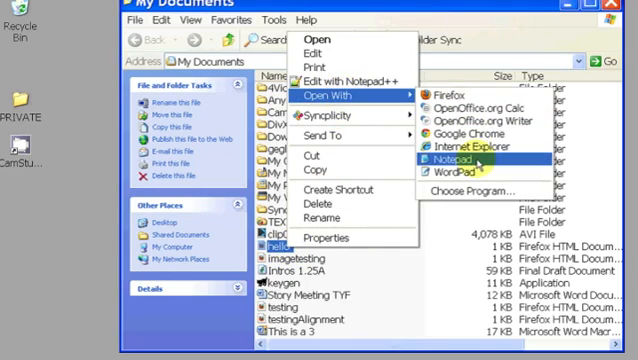
# Reopen hello.html in Notepad via Open With from Windows Explorer
pyautogui.click(464, 158)
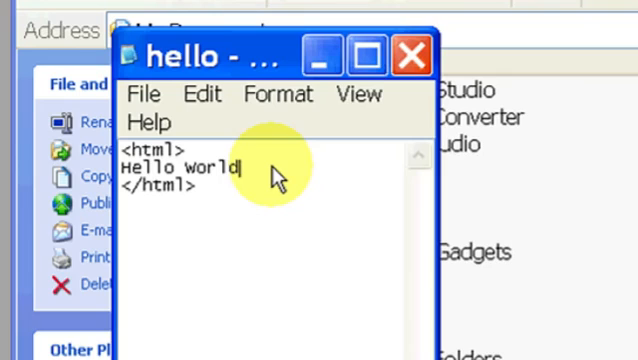
# Append '!!!' after 'Hello world', save the file, and close Notepad
pyautogui.write('!!!')
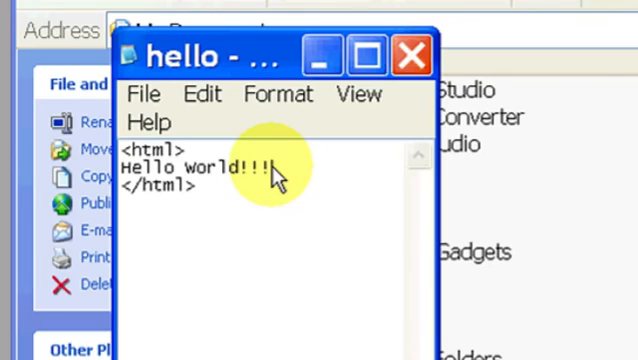
pyautogui.click(144, 94)
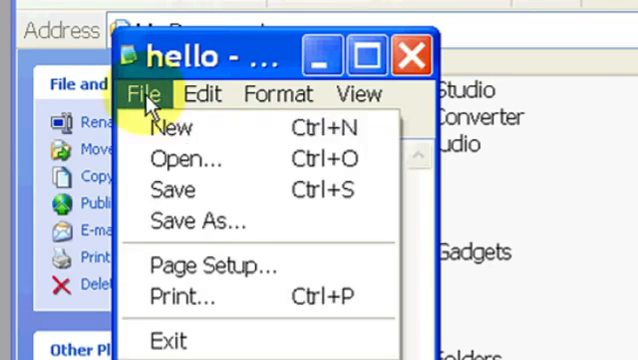
pyautogui.click(146, 94)
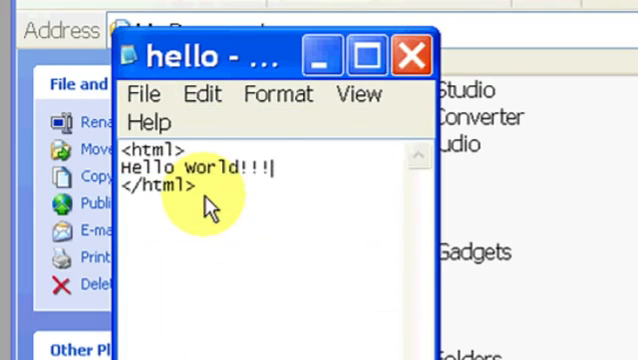
pyautogui.click(408, 54)
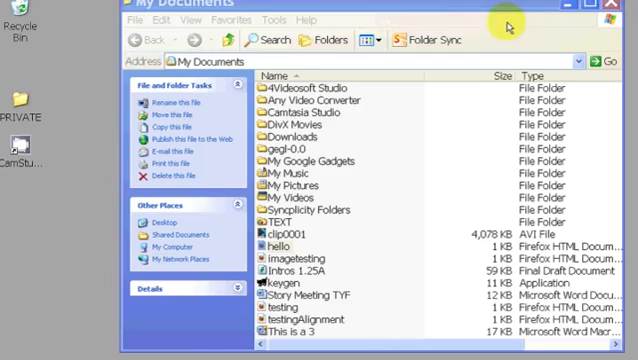